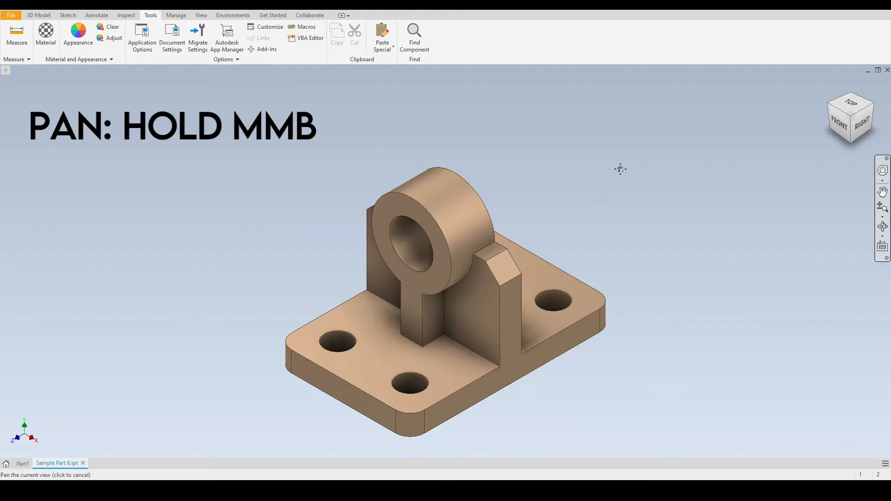
Pan the bracket up toward the upper right, then back across to the left of the canvas
{"action": "left_click_drag", "start_coordinate": [620, 169], "coordinate": [698, 103]}
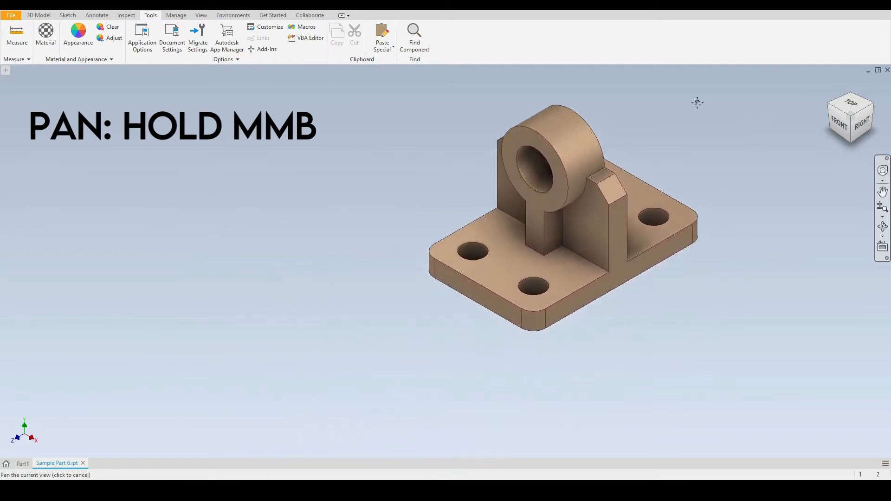
{"action": "left_click_drag", "start_coordinate": [697, 103], "coordinate": [538, 57]}
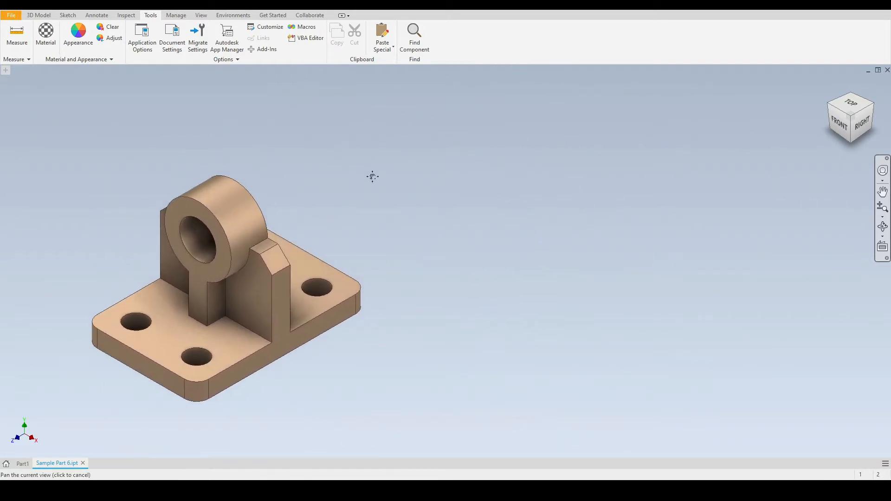
Zoom the bracket out to a tiny speck with the wheel, then zoom back in to full size
{"action": "scroll", "scroll_direction": "up", "scroll_amount": 3}
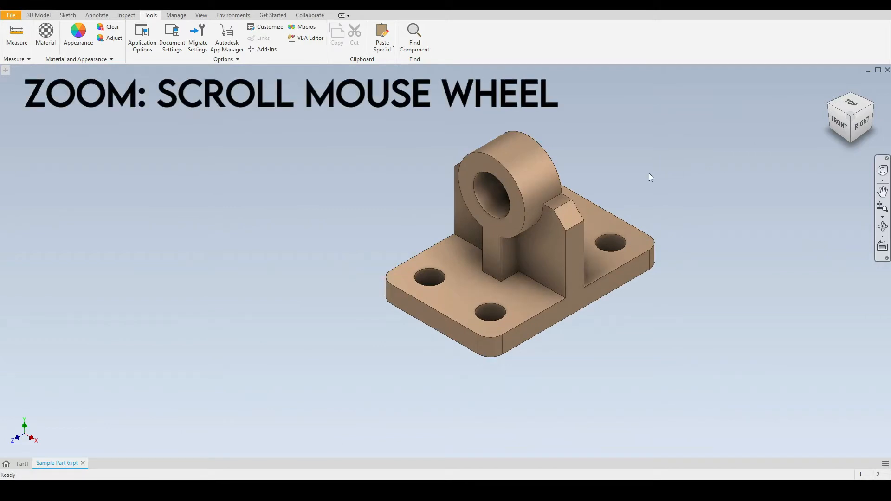
{"action": "scroll", "scroll_direction": "down", "scroll_amount": 3}
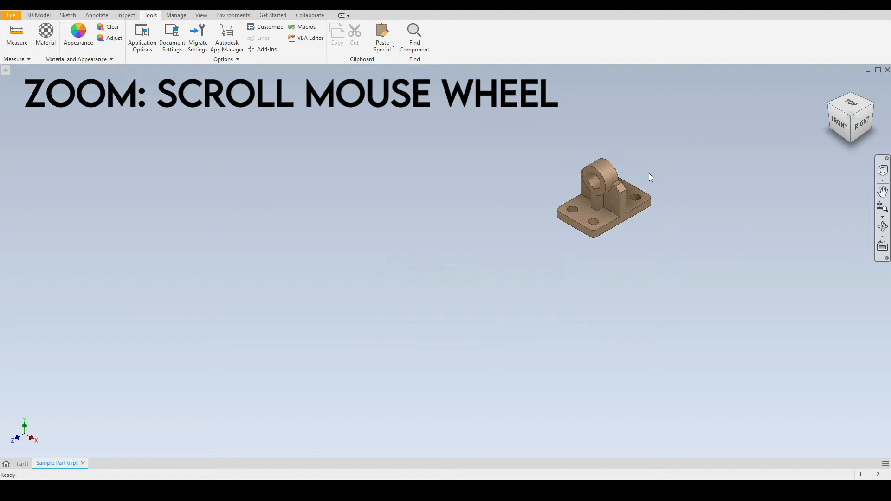
{"action": "scroll", "scroll_direction": "down", "scroll_amount": 3}
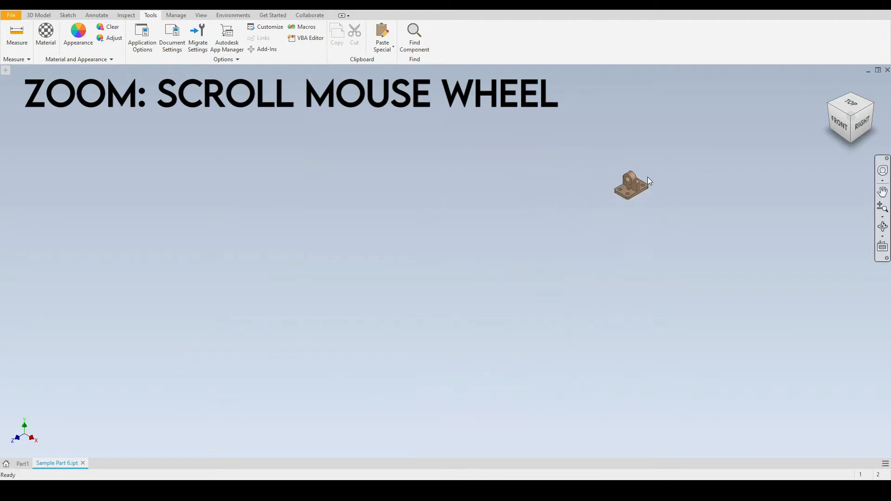
{"action": "scroll", "scroll_direction": "up", "scroll_amount": 3}
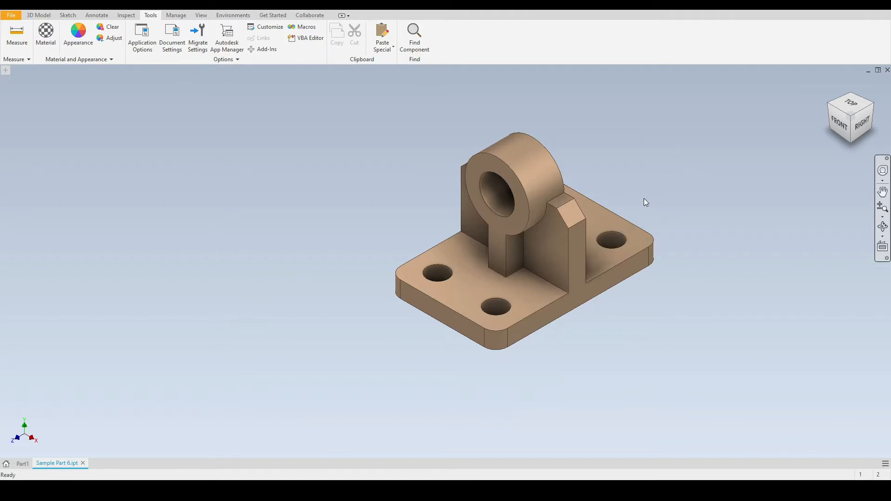
Zoom out so the bracket is small again and pan it into the upper-left corner
{"action": "scroll", "scroll_direction": "down", "scroll_amount": 3}
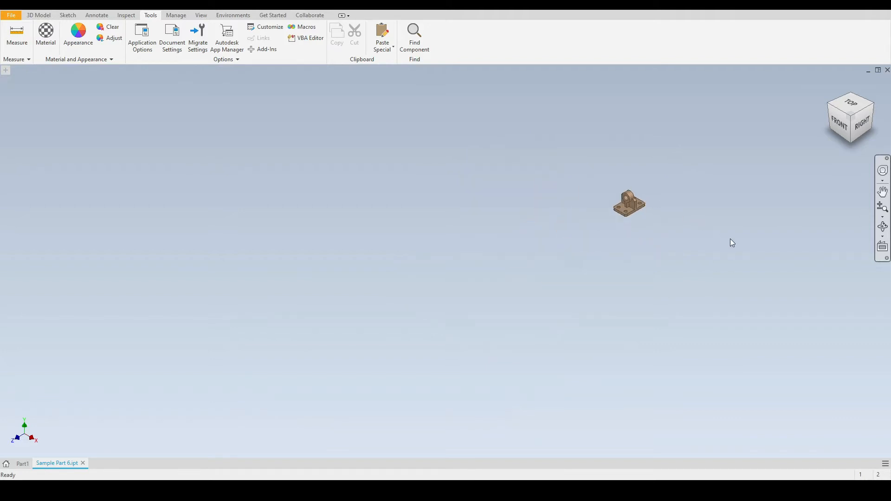
{"action": "left_click_drag", "start_coordinate": [629, 203], "coordinate": [43, 109]}
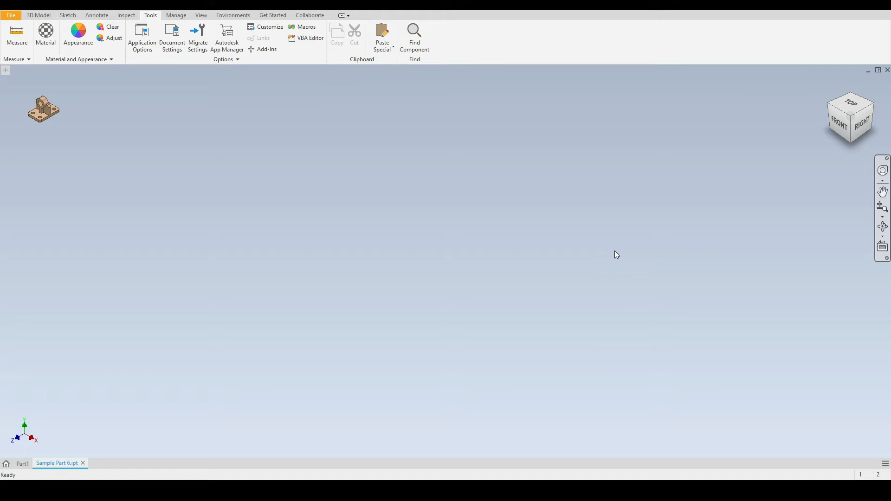